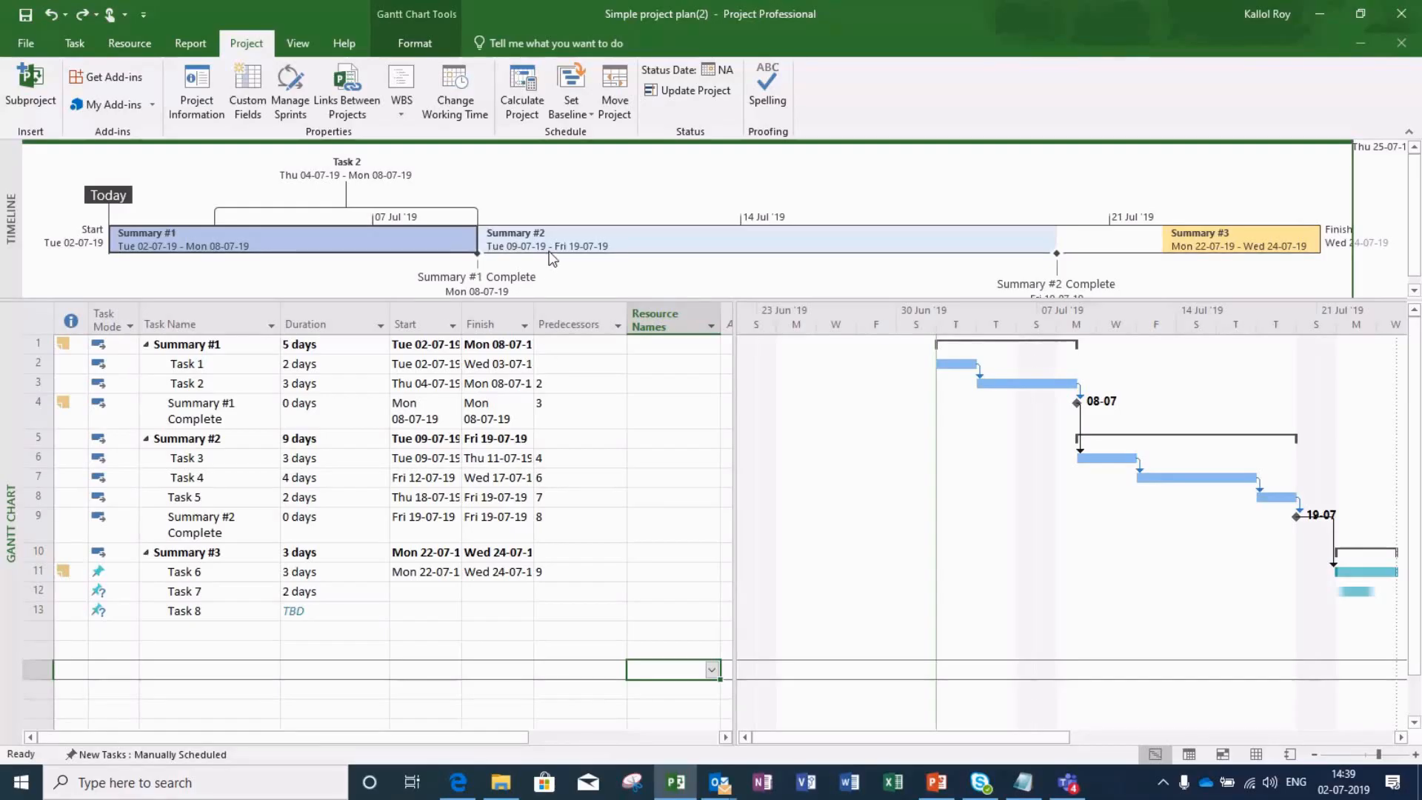
pyautogui.moveTo(551, 258)
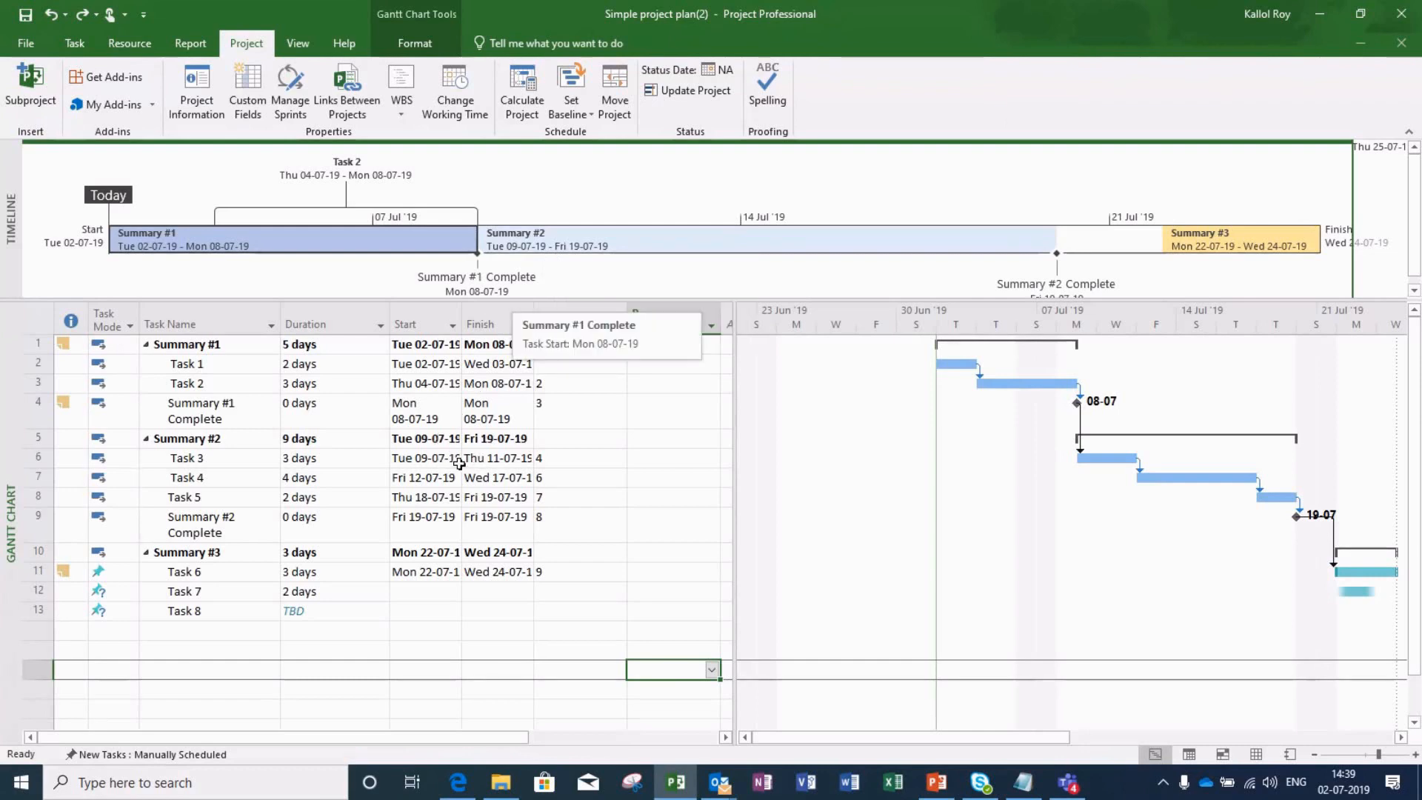
# Select the Task 3 duration and bring up the Set Baseline dialog from the Project ribbon.
pyautogui.click(424, 457)
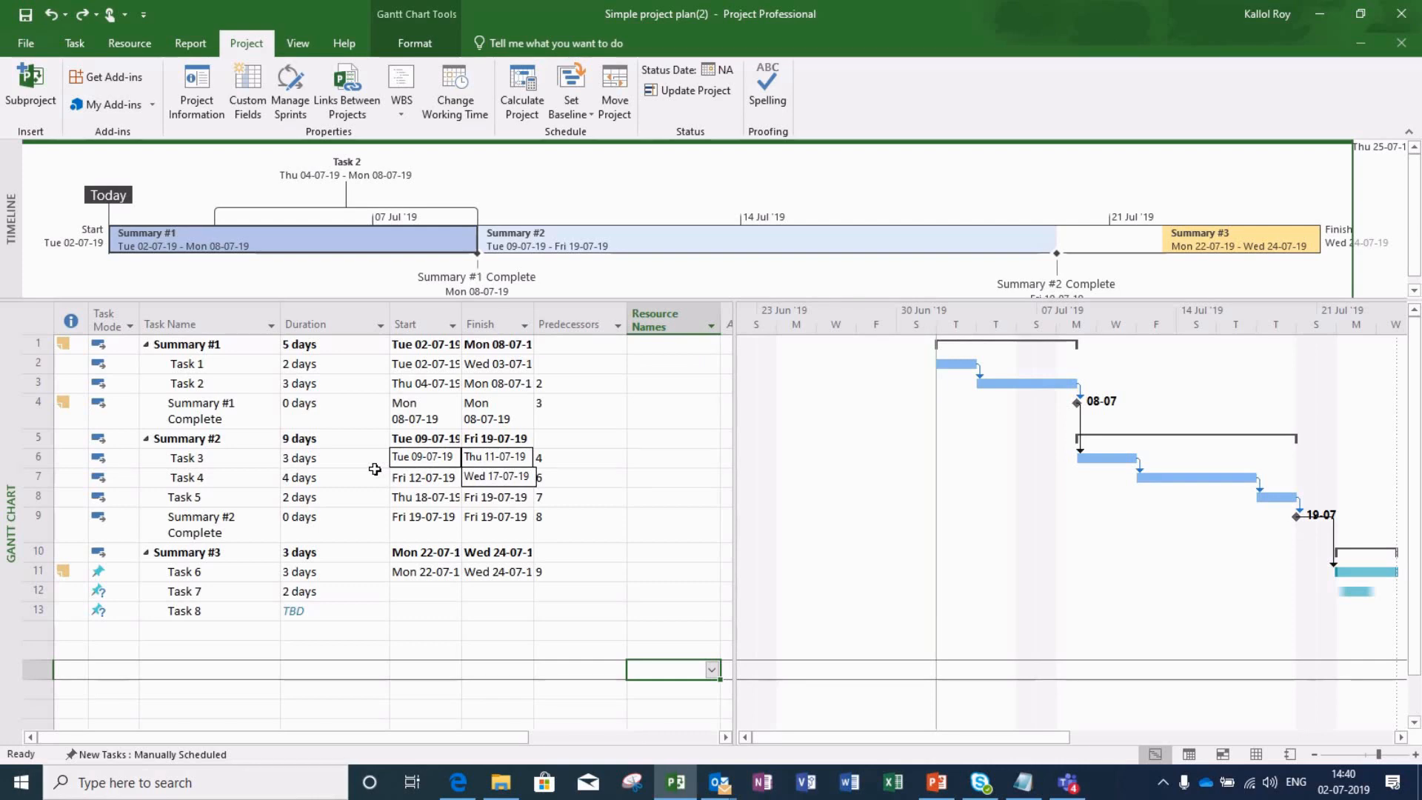
pyautogui.moveTo(553, 441)
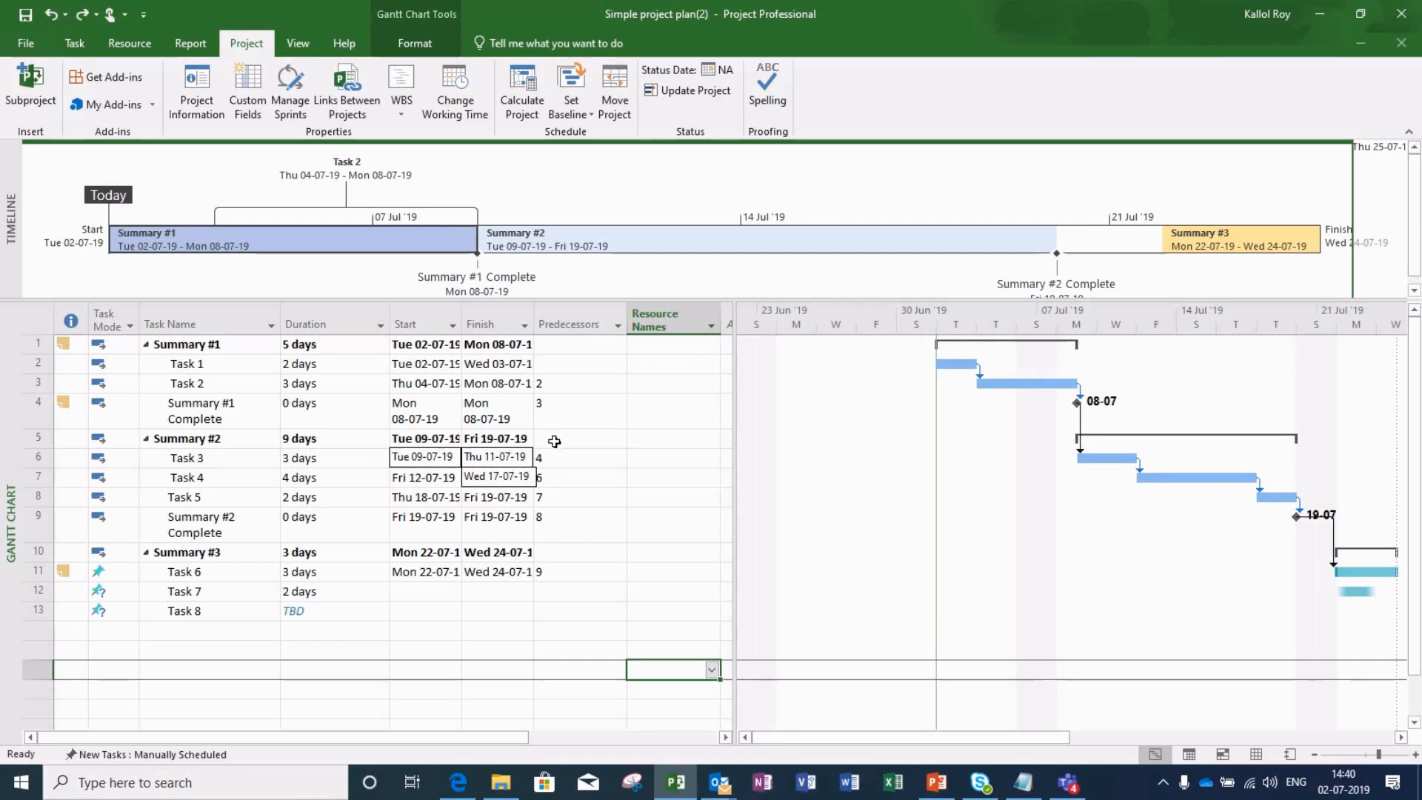
pyautogui.moveTo(516, 466)
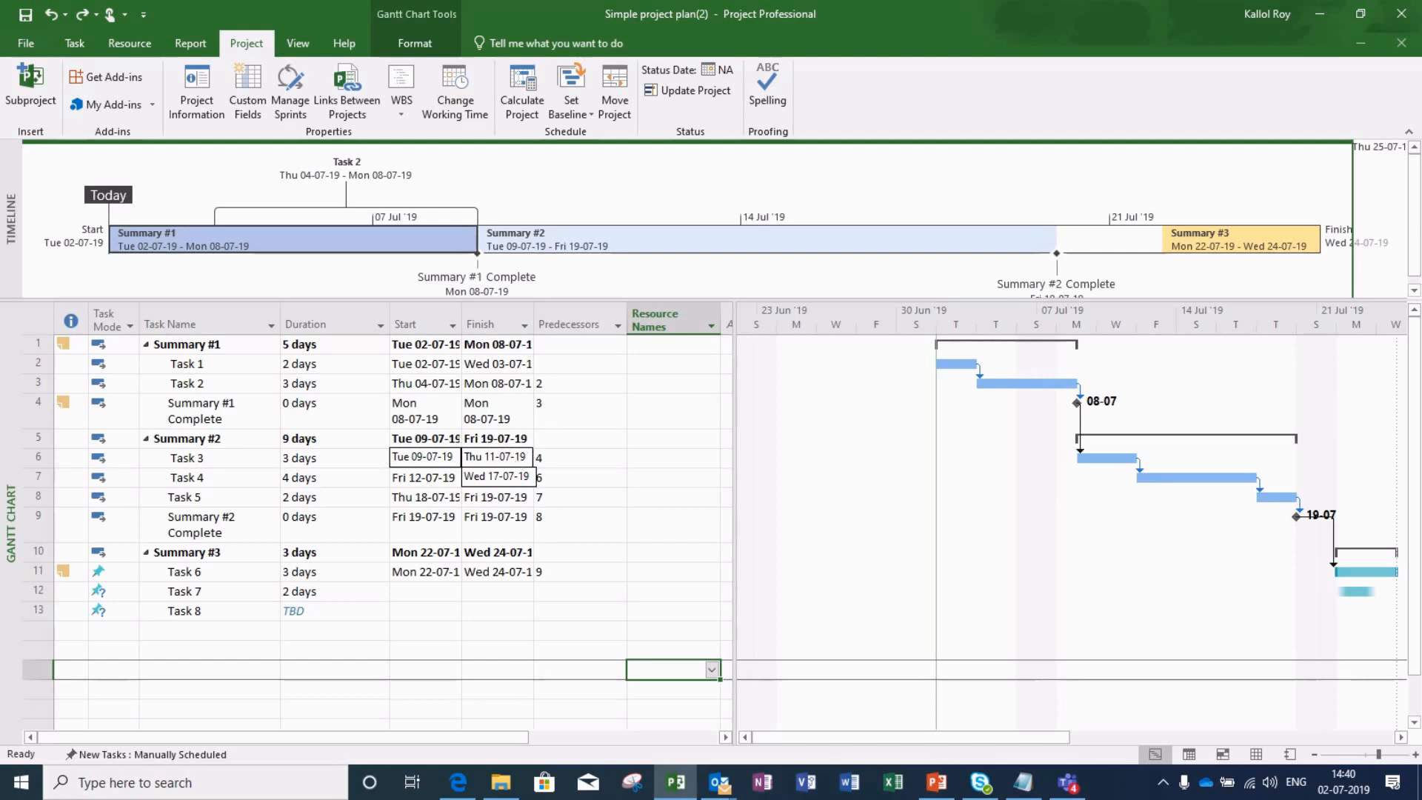
pyautogui.click(326, 458)
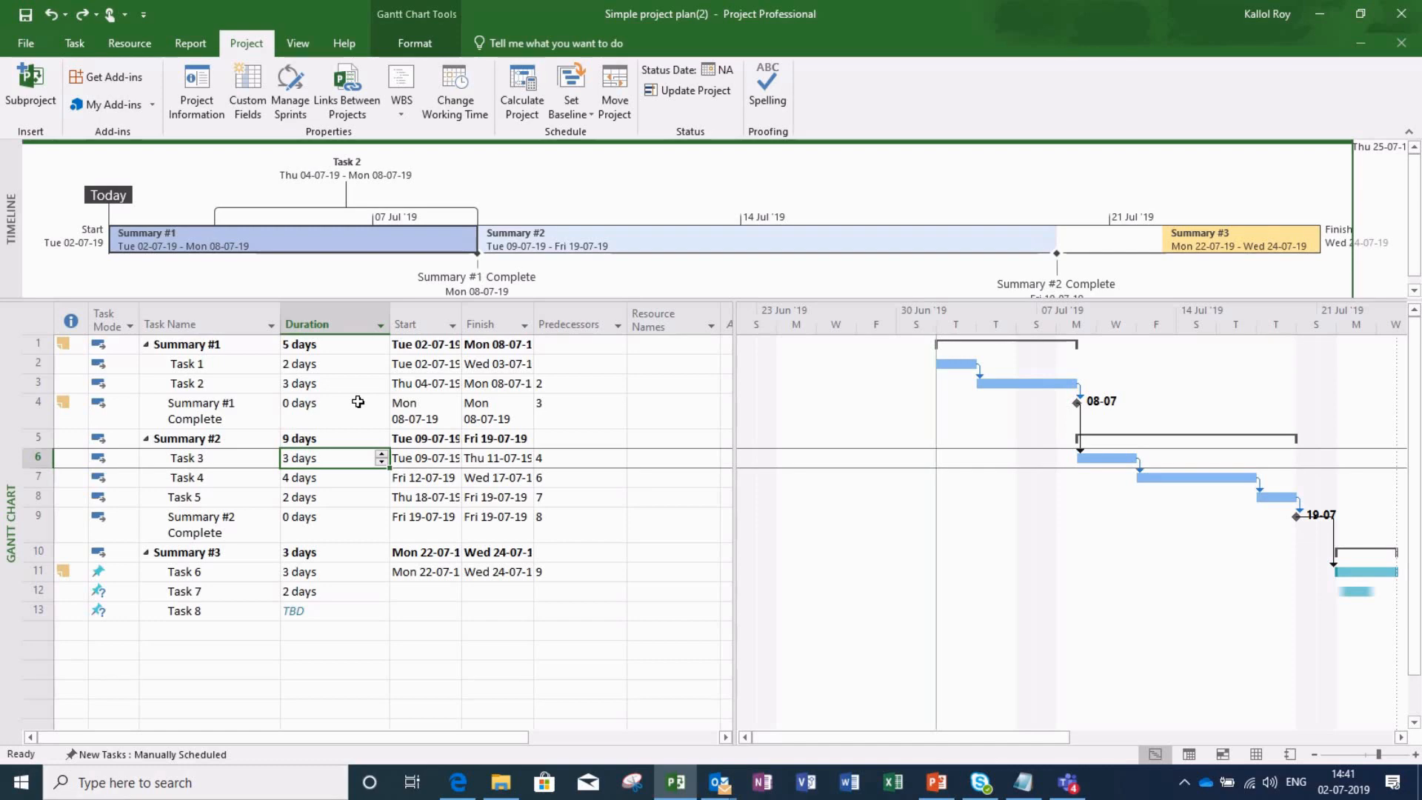
pyautogui.moveTo(241, 50)
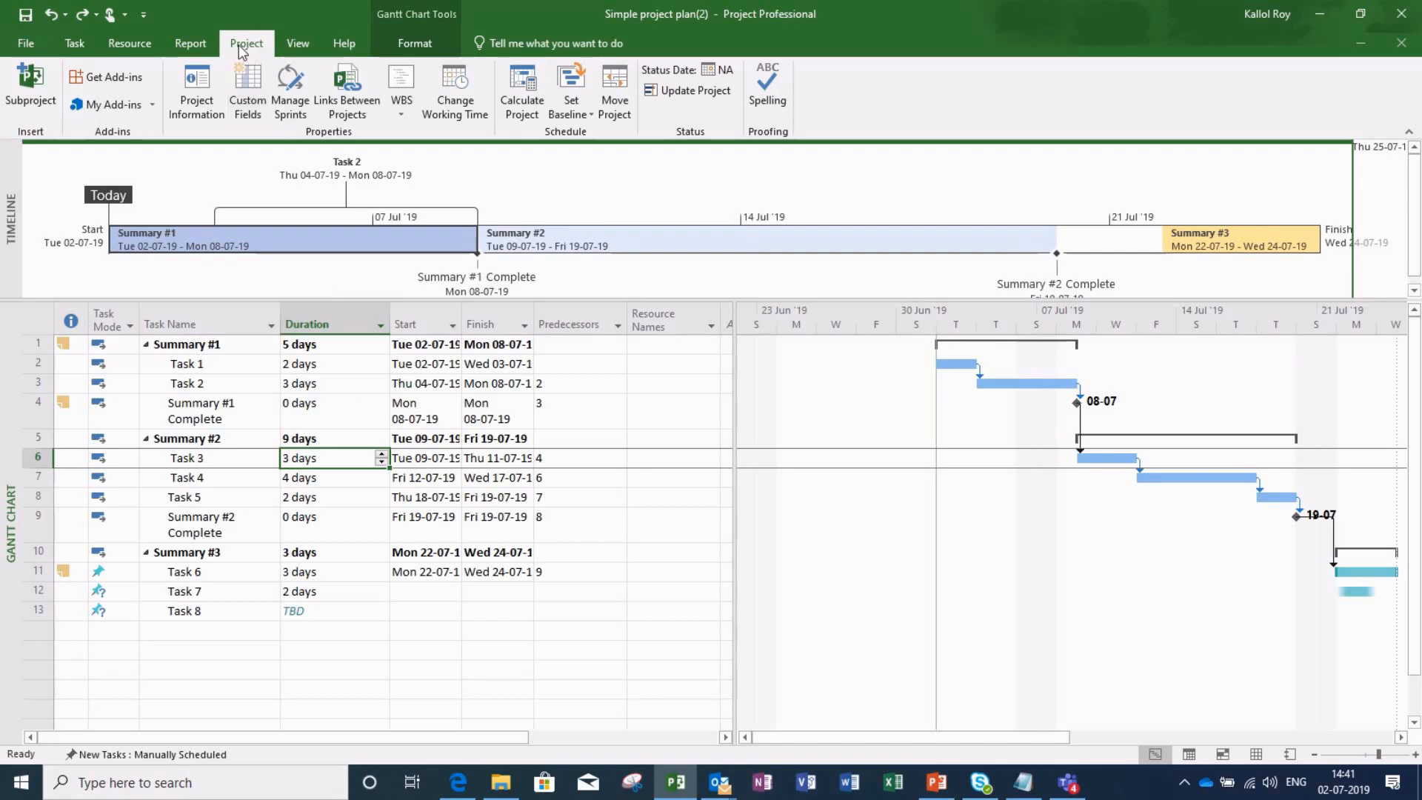
pyautogui.moveTo(622, 326)
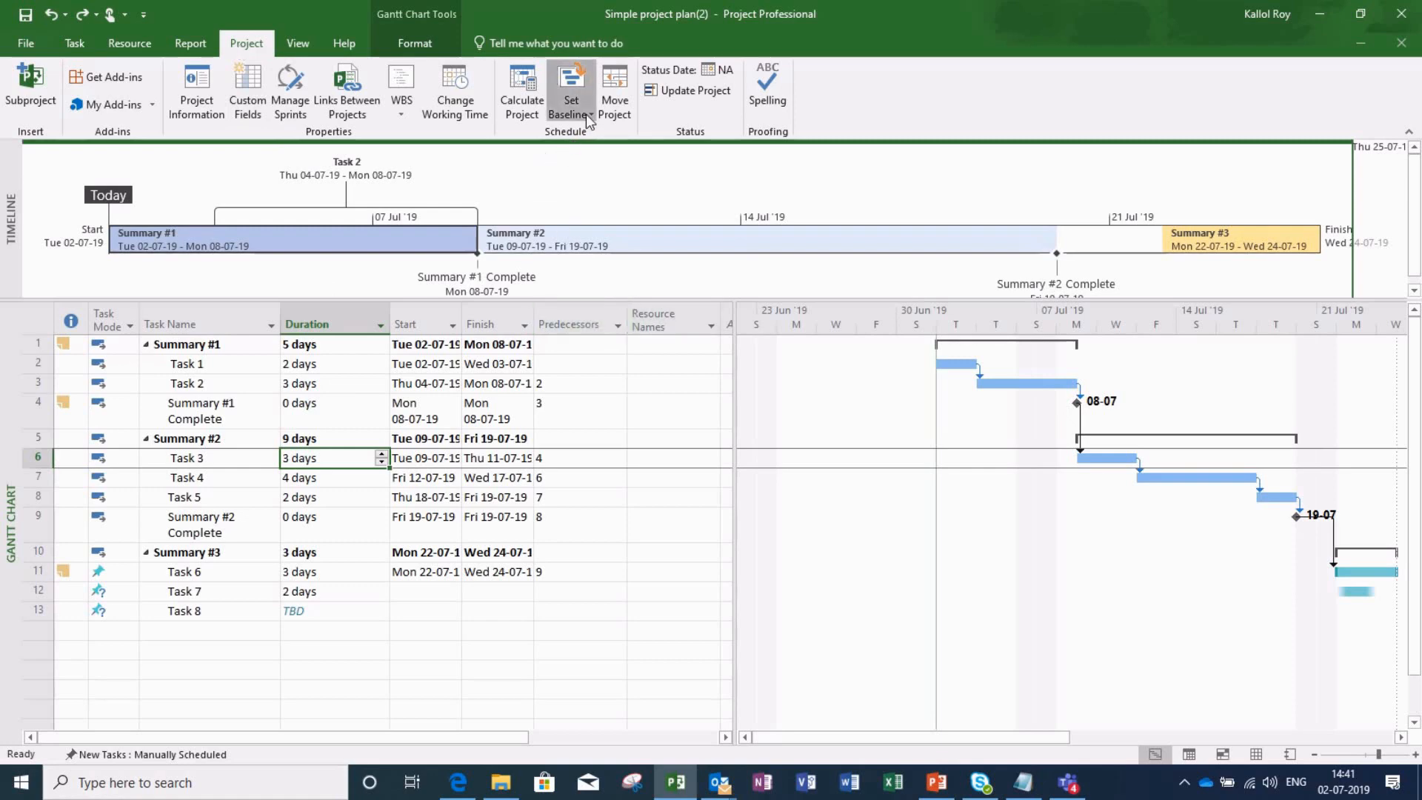
pyautogui.click(571, 89)
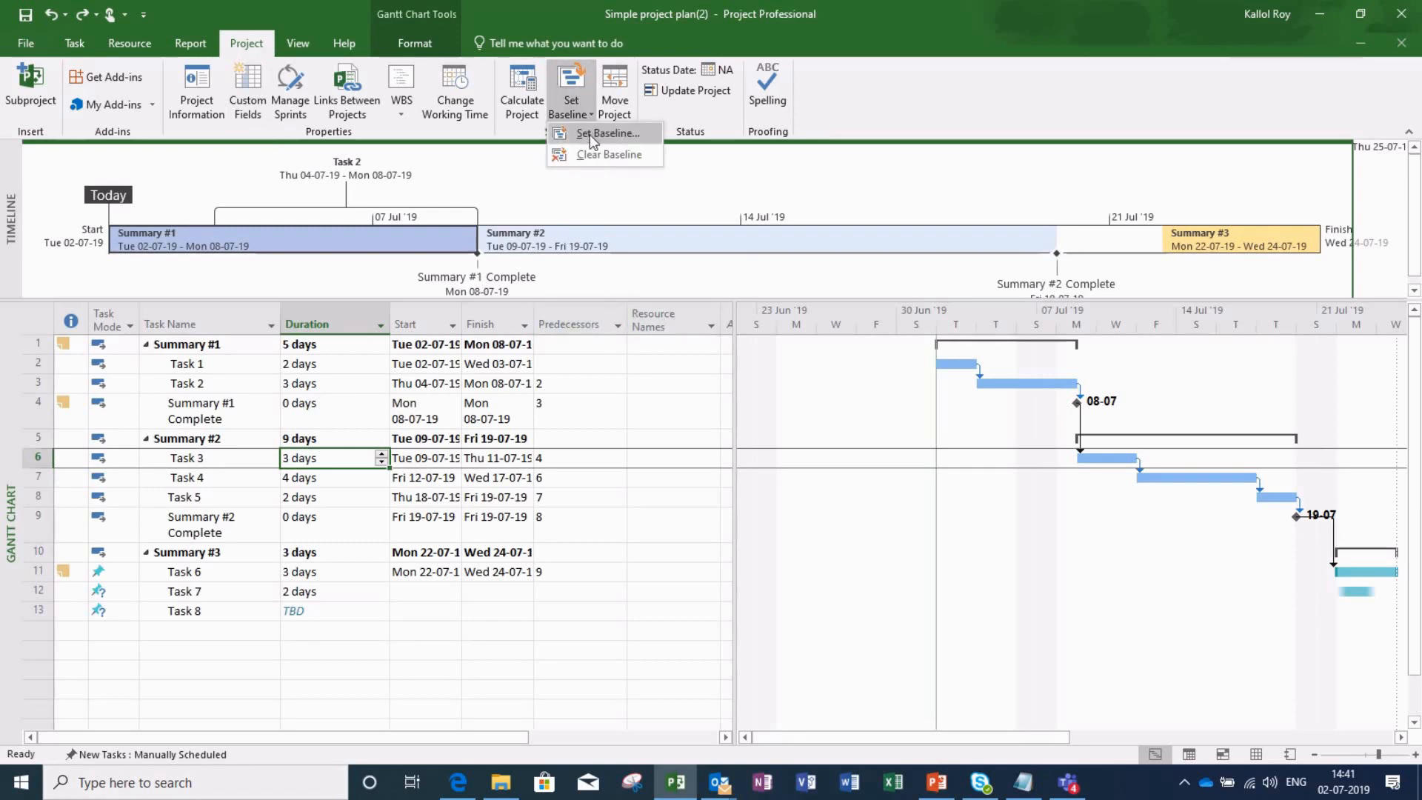
pyautogui.click(604, 133)
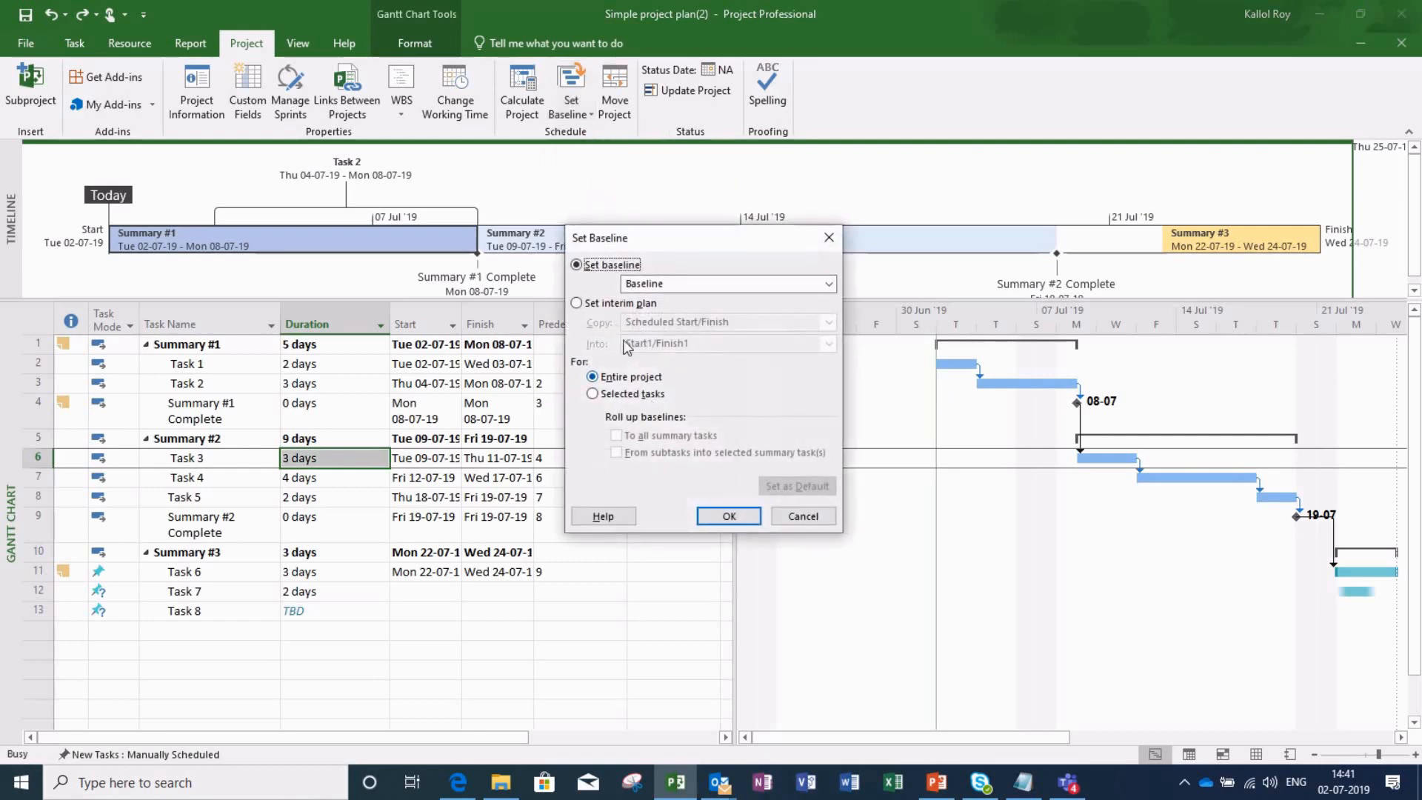
pyautogui.moveTo(678, 406)
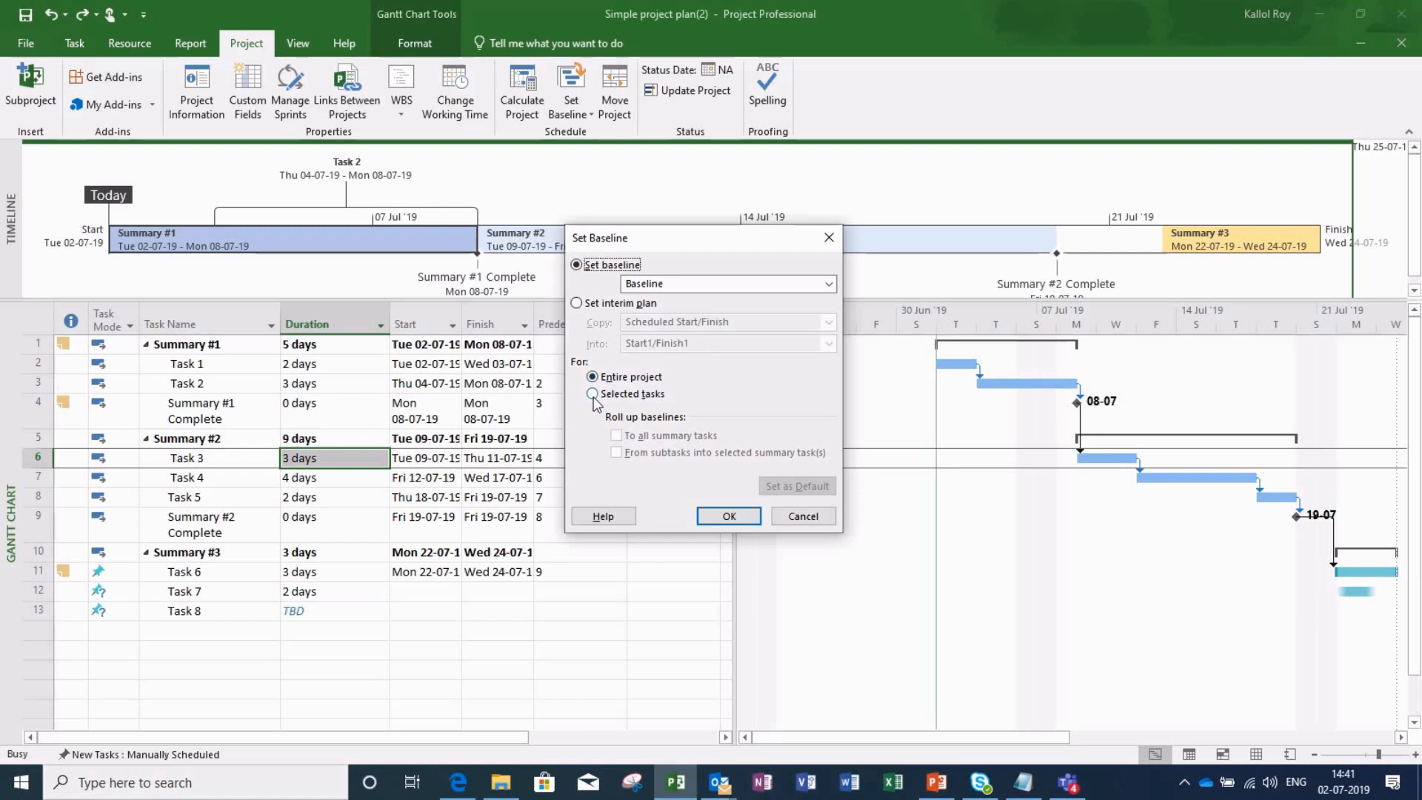
# Try Selected tasks, revert to Entire project, and confirm to save the baseline.
pyautogui.click(588, 394)
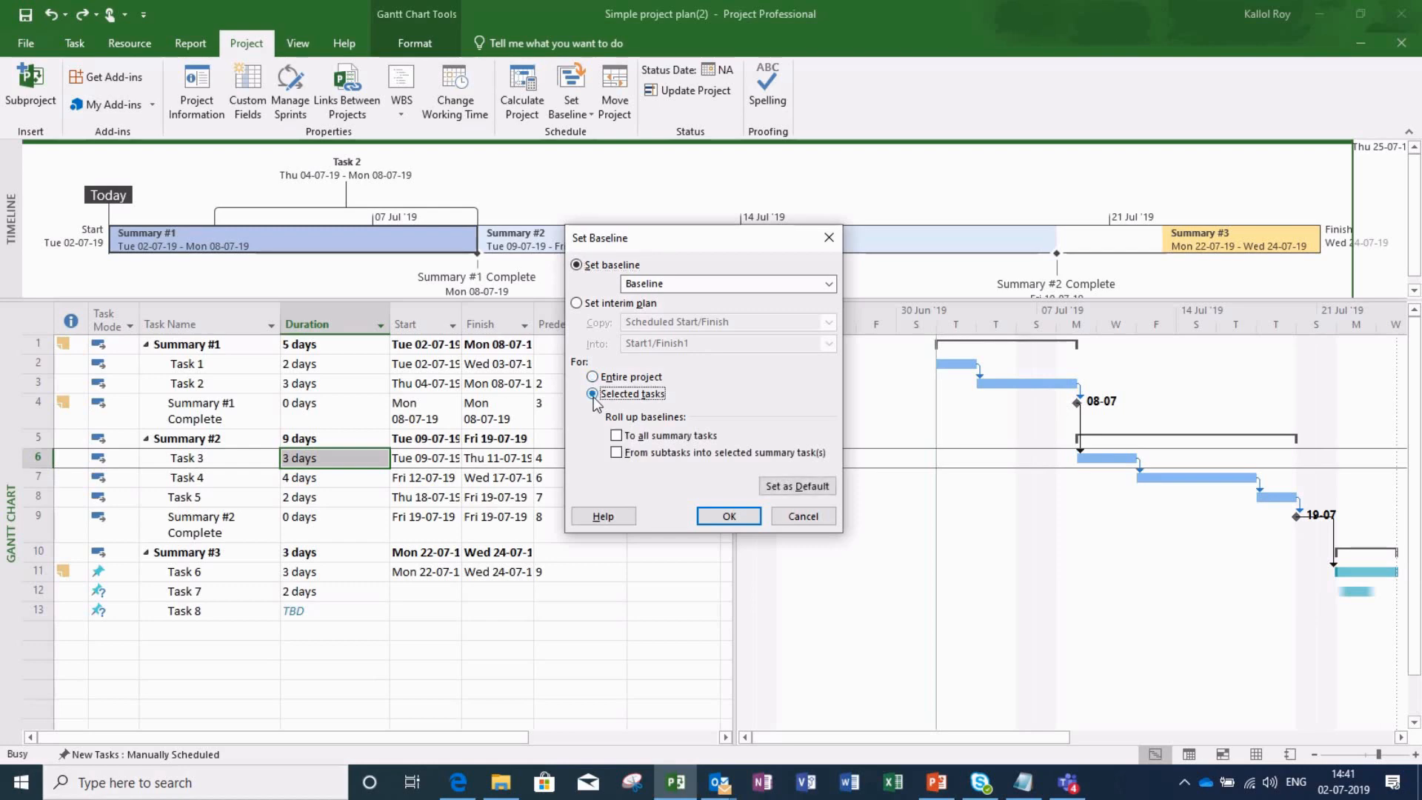
pyautogui.click(578, 378)
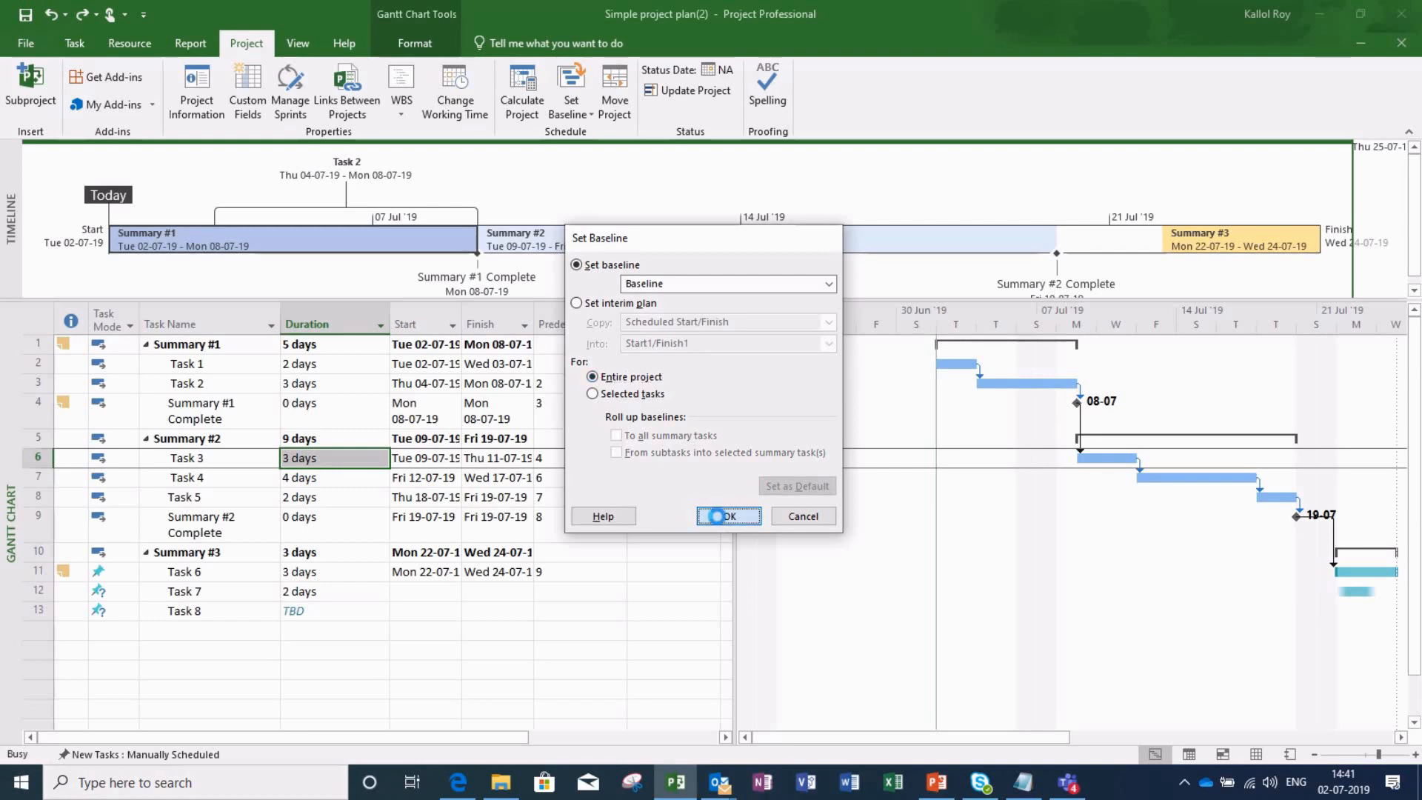
pyautogui.click(729, 515)
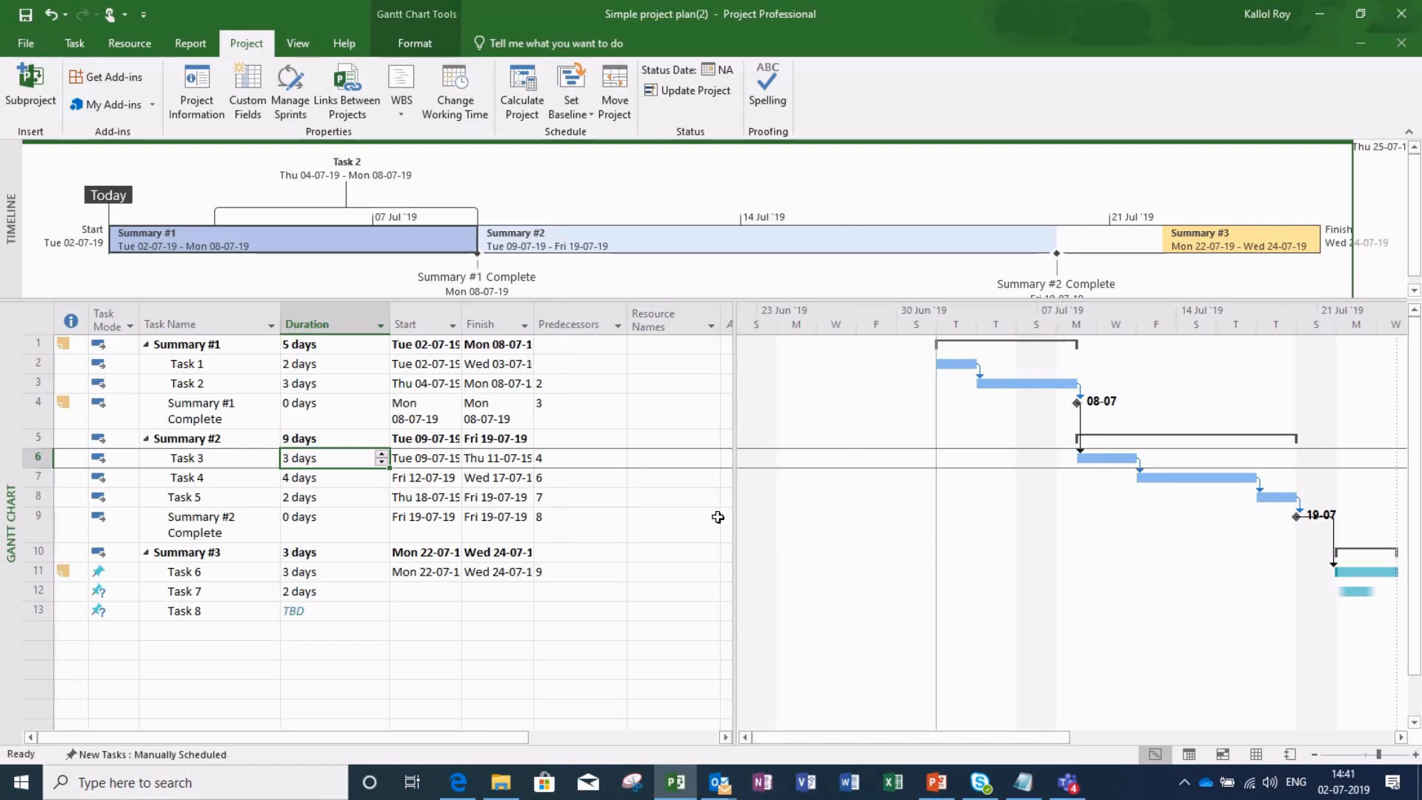
pyautogui.moveTo(952, 539)
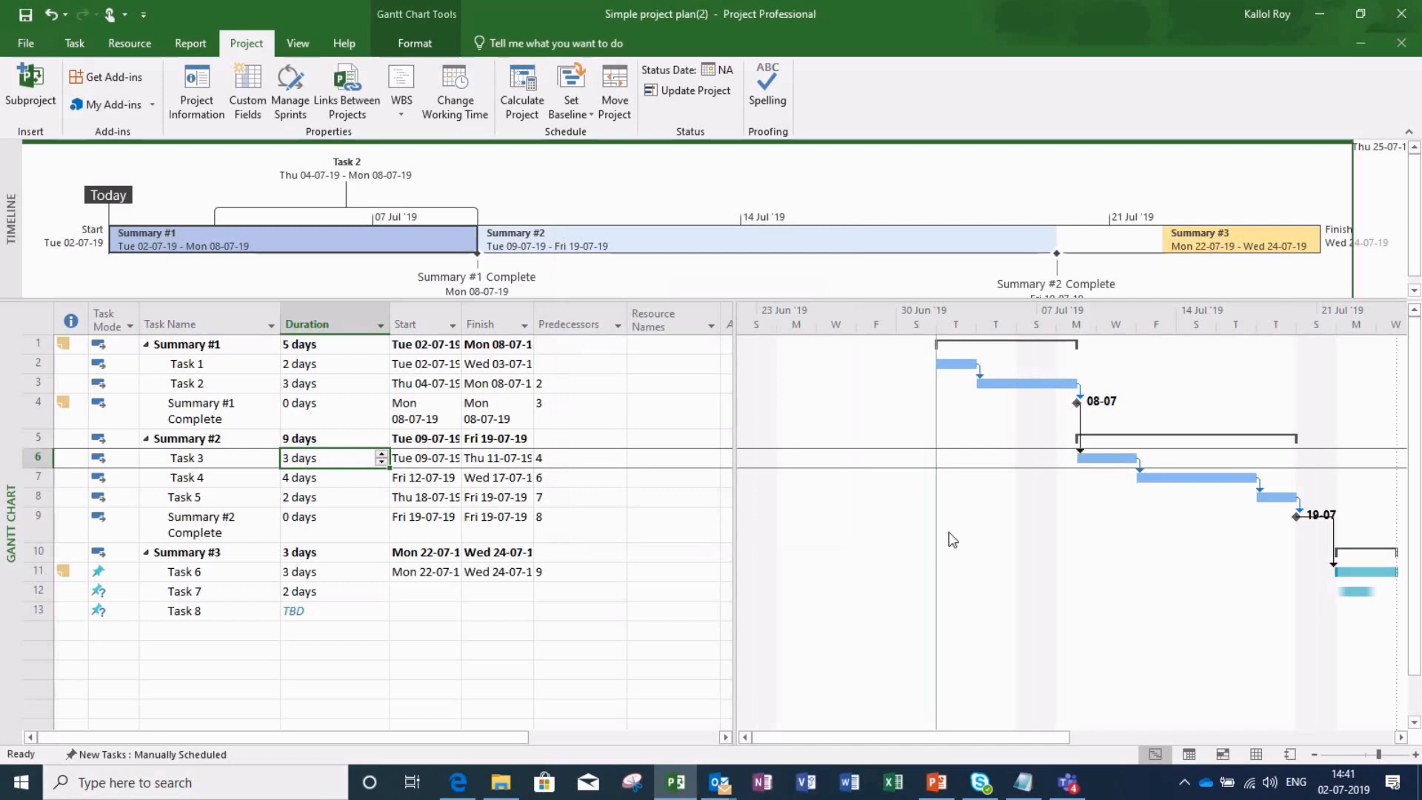
pyautogui.moveTo(1217, 520)
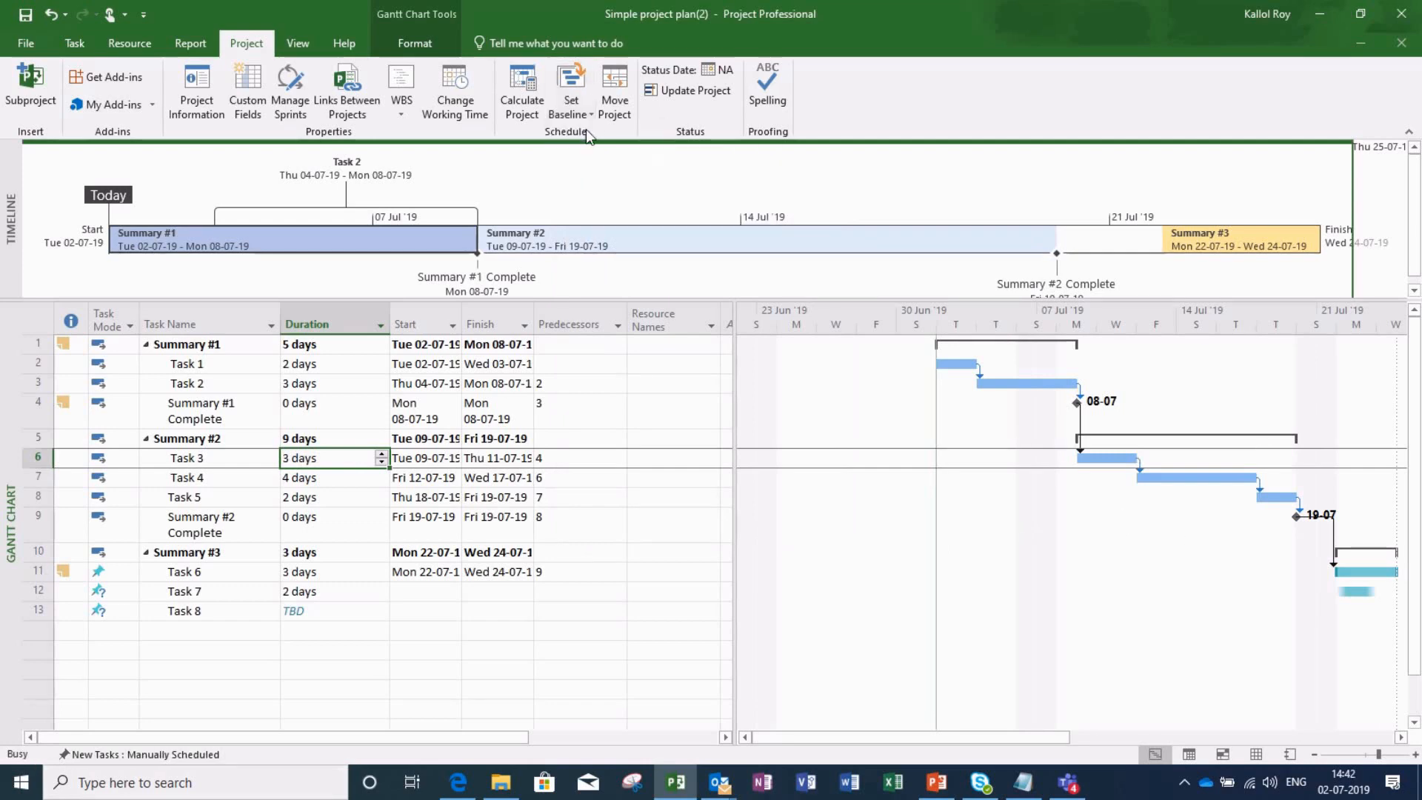
pyautogui.click(571, 77)
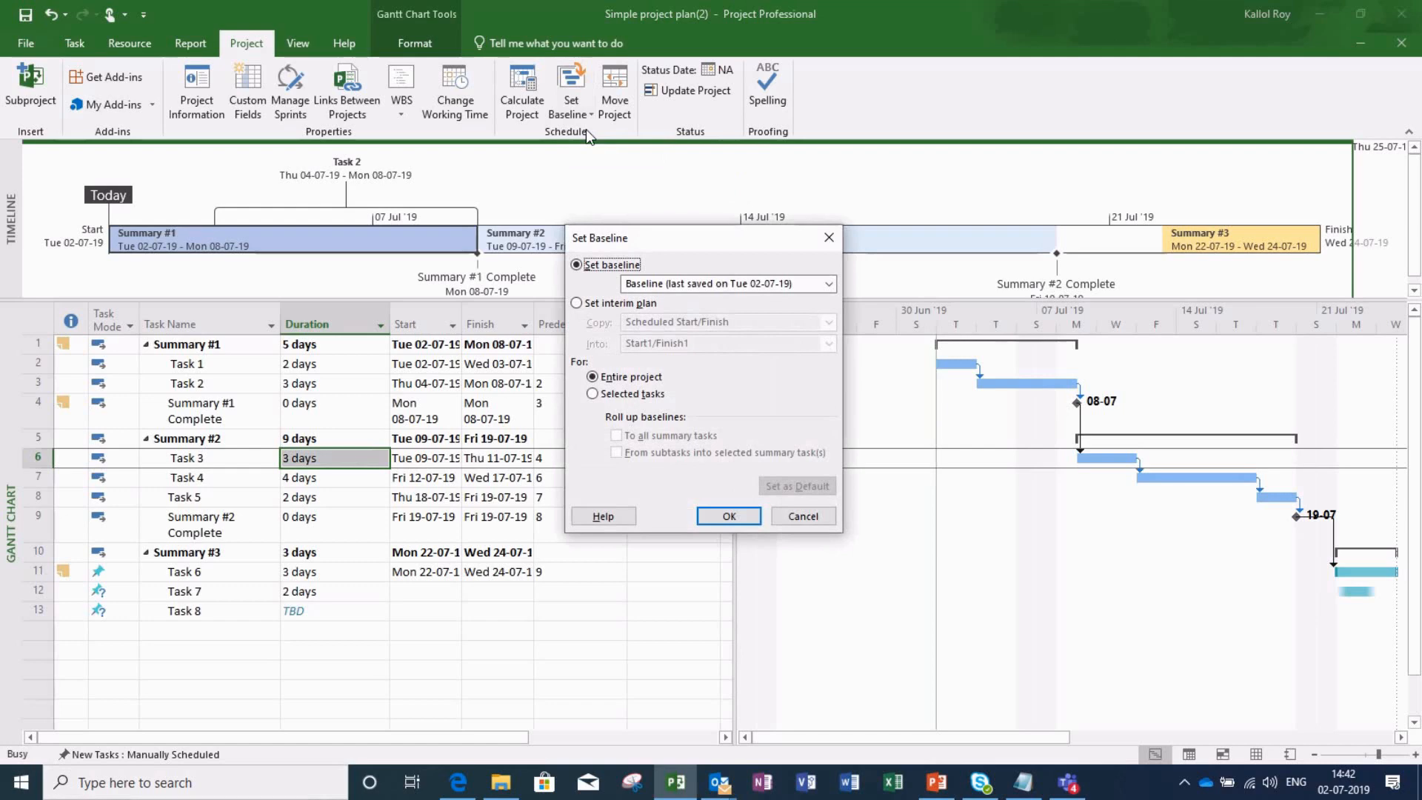
pyautogui.moveTo(961, 535)
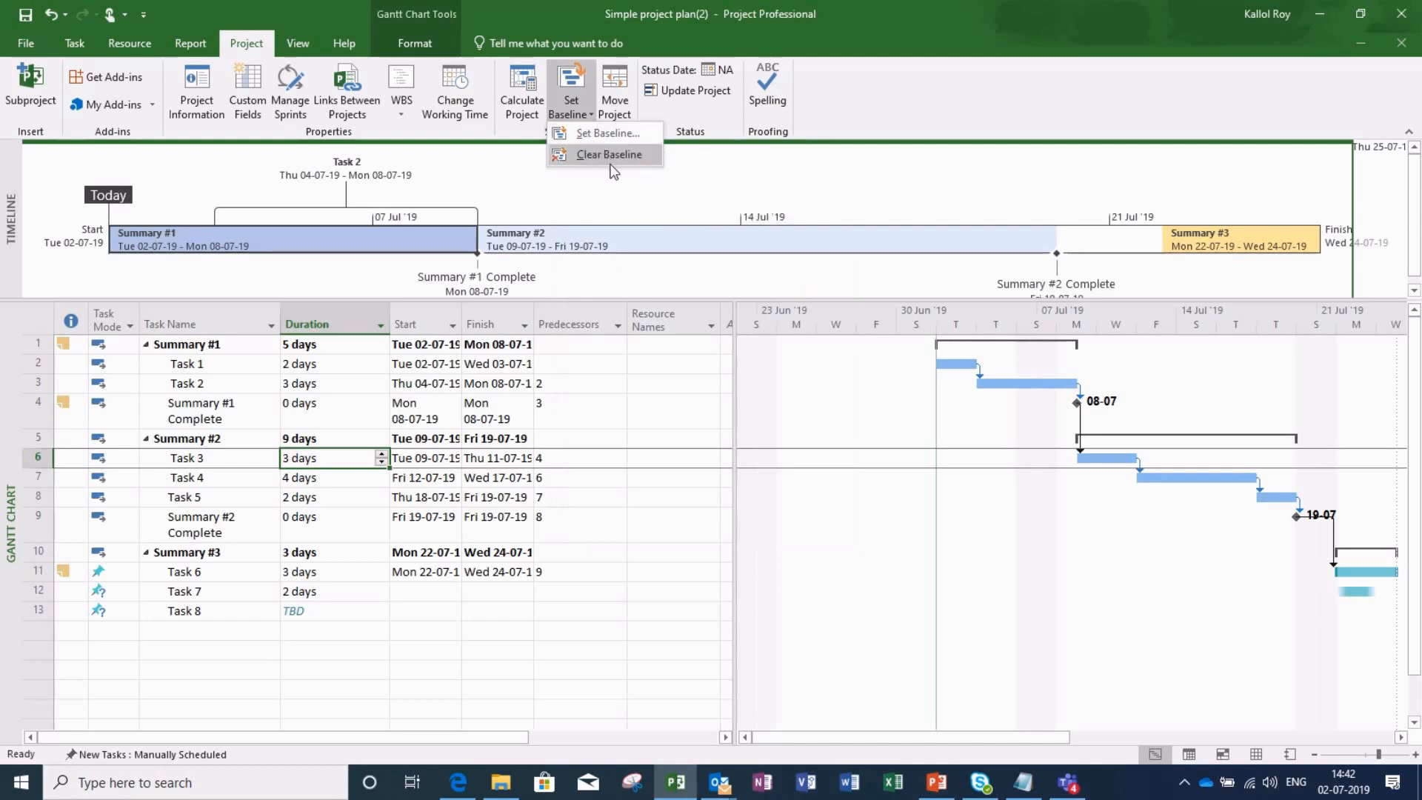
pyautogui.moveTo(615, 162)
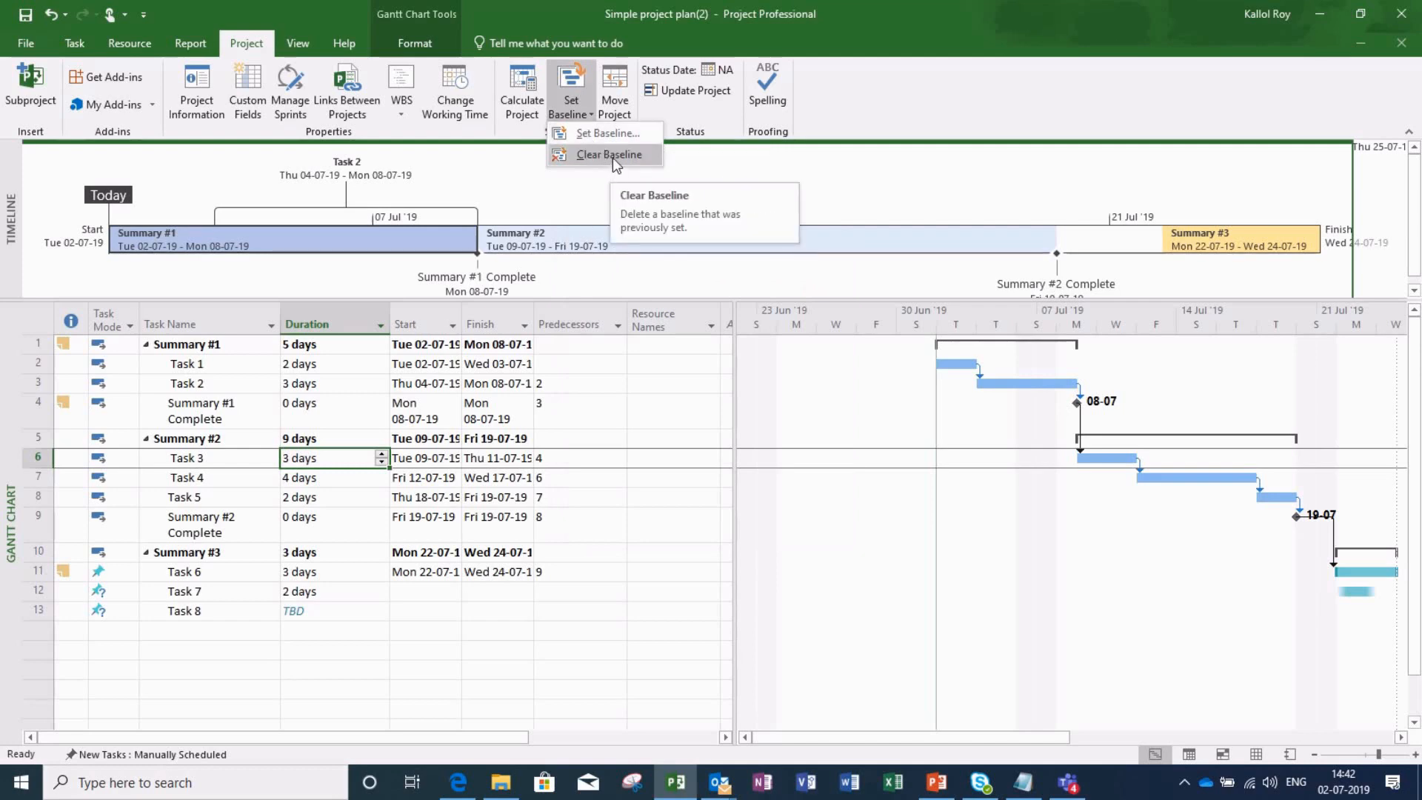